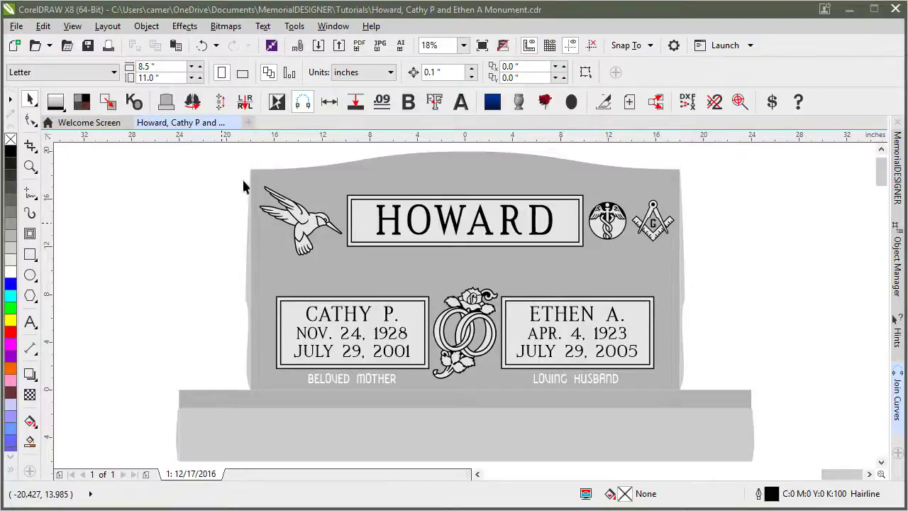
mouse_move(277, 102)
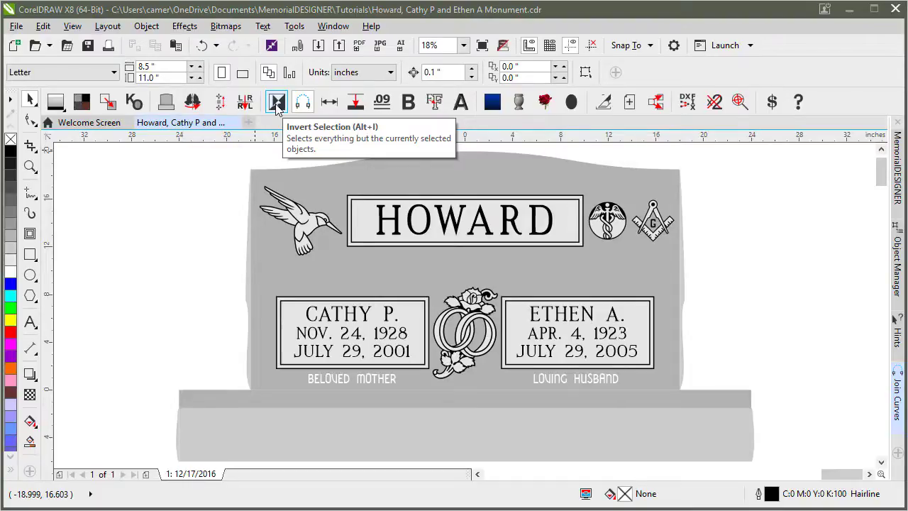
mouse_move(241, 227)
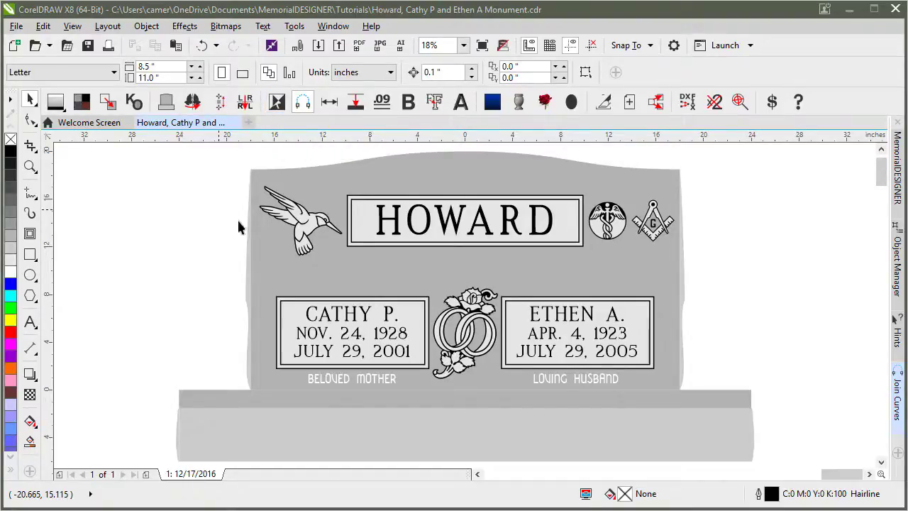
mouse_move(398, 227)
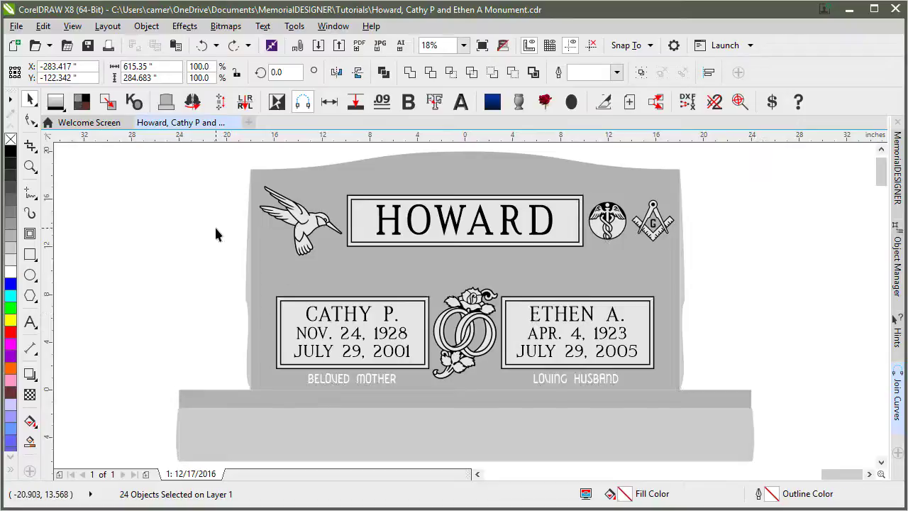
- Select all 24 monument objects on Layer 1, including pieces lying outside the page
click(383, 248)
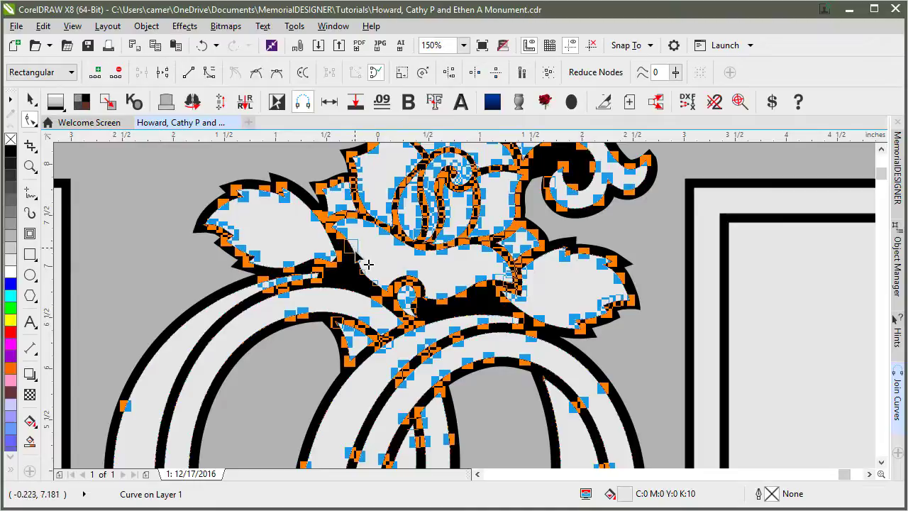
mouse_move(376, 248)
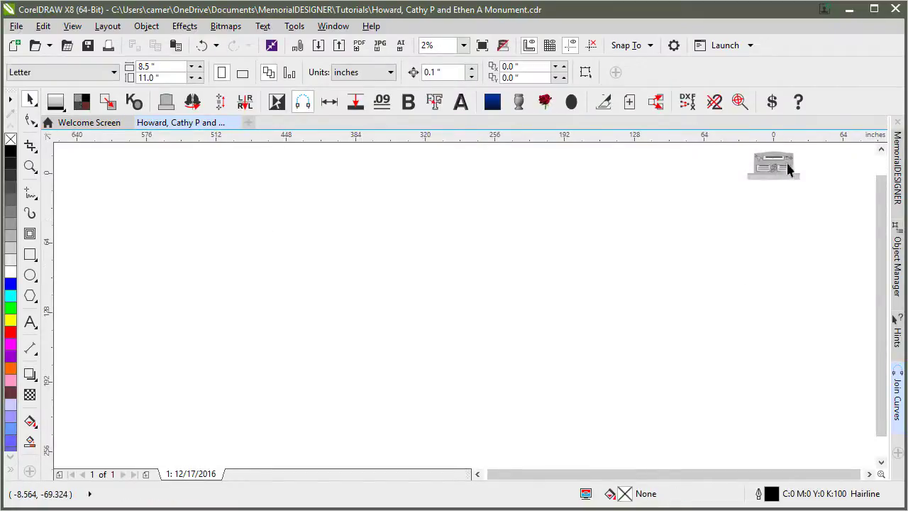
mouse_move(762, 176)
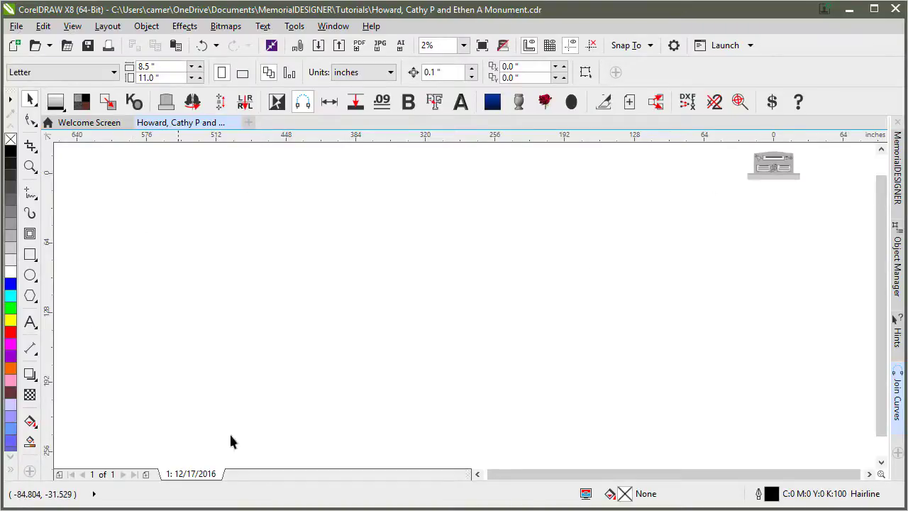
mouse_move(493, 388)
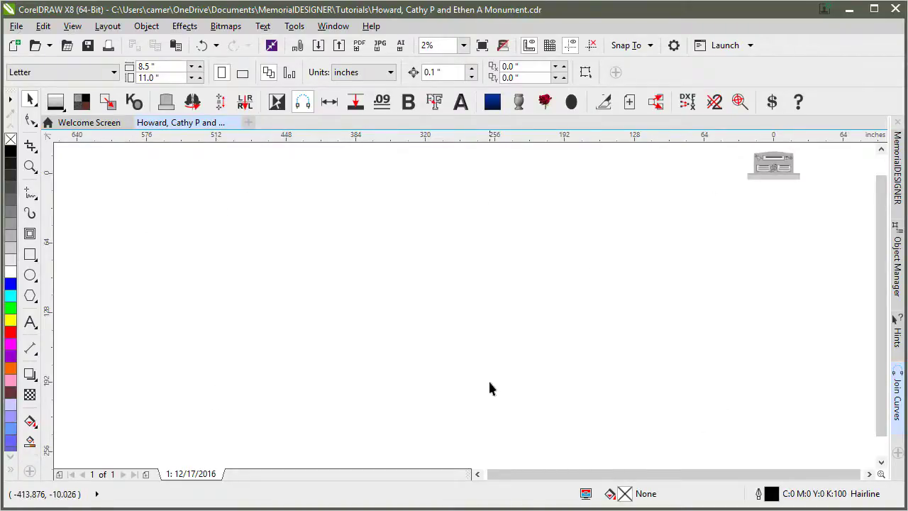
mouse_move(440, 378)
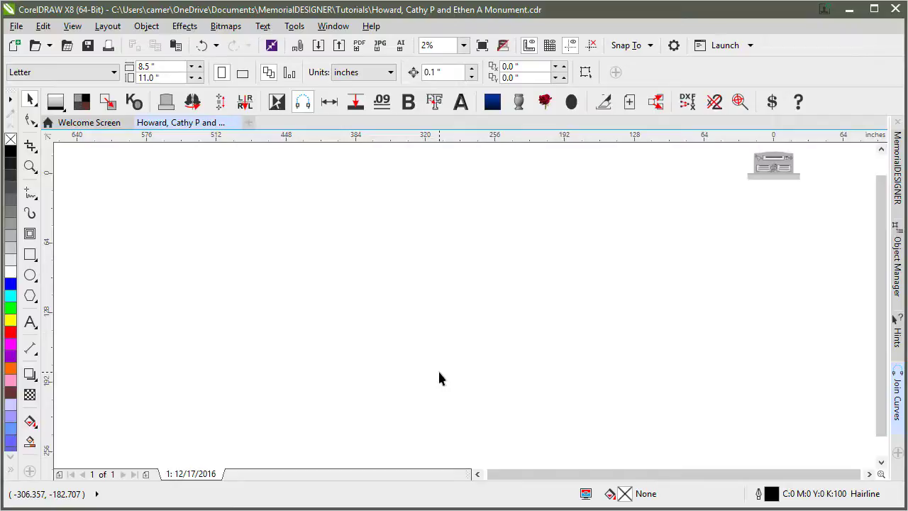
mouse_move(741, 189)
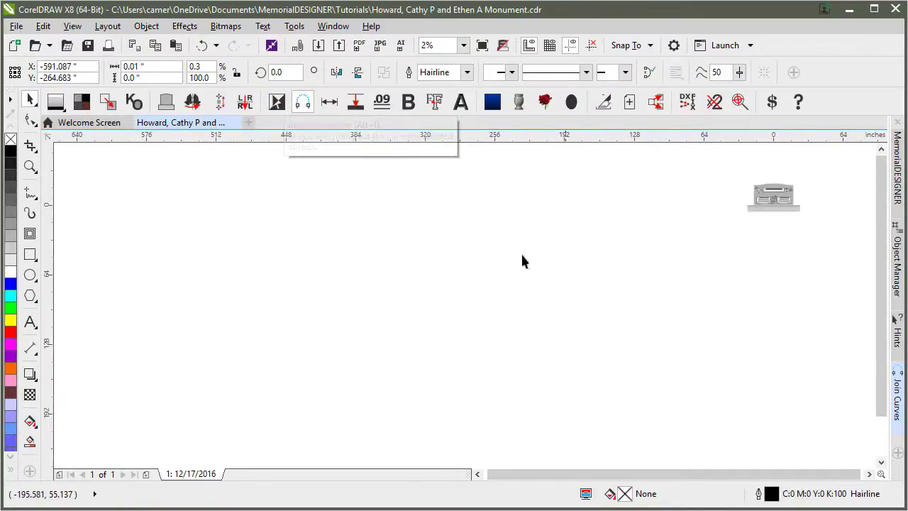
mouse_move(497, 387)
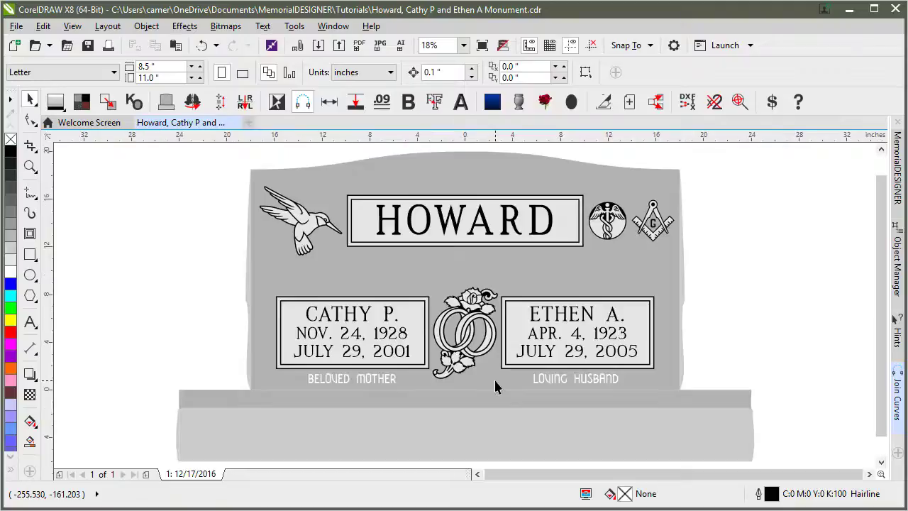
mouse_move(423, 271)
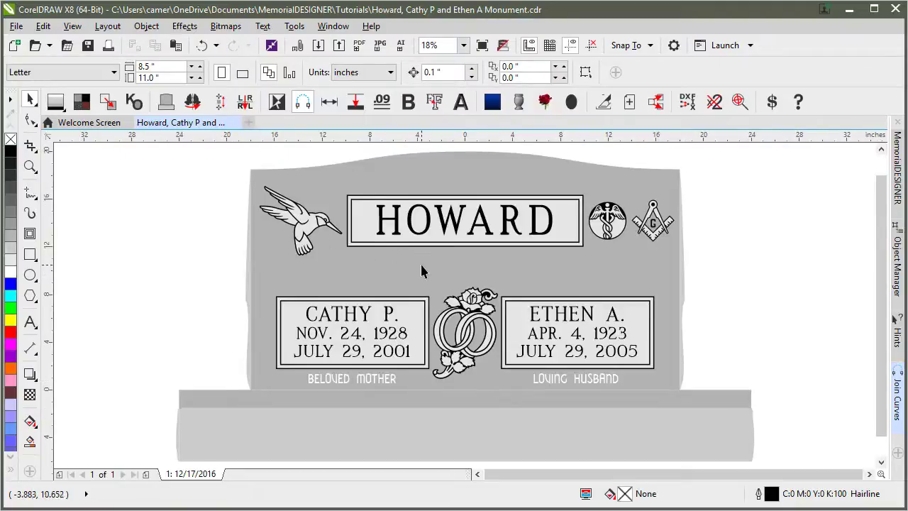
mouse_move(381, 315)
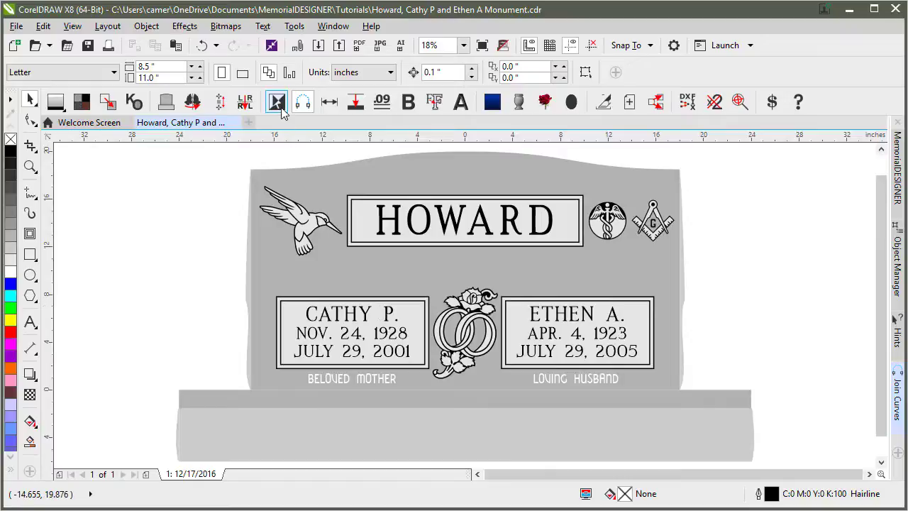
mouse_move(277, 101)
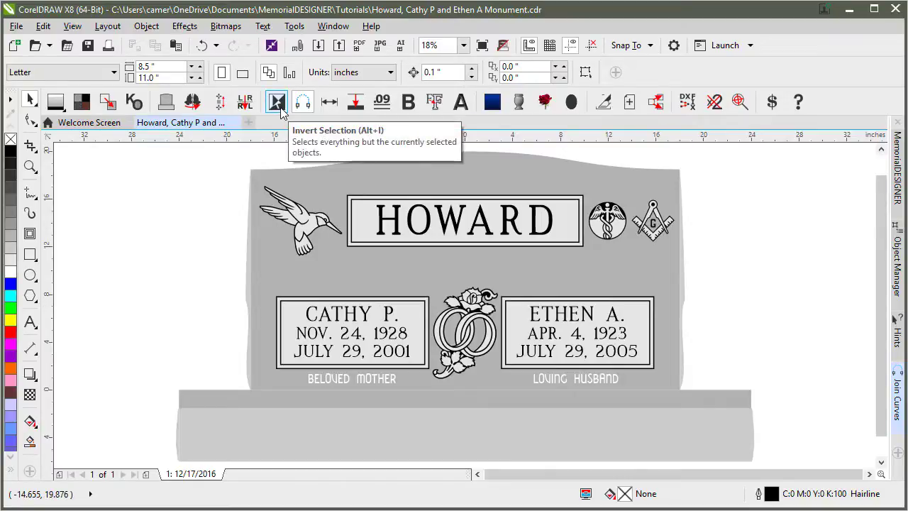
mouse_move(276, 102)
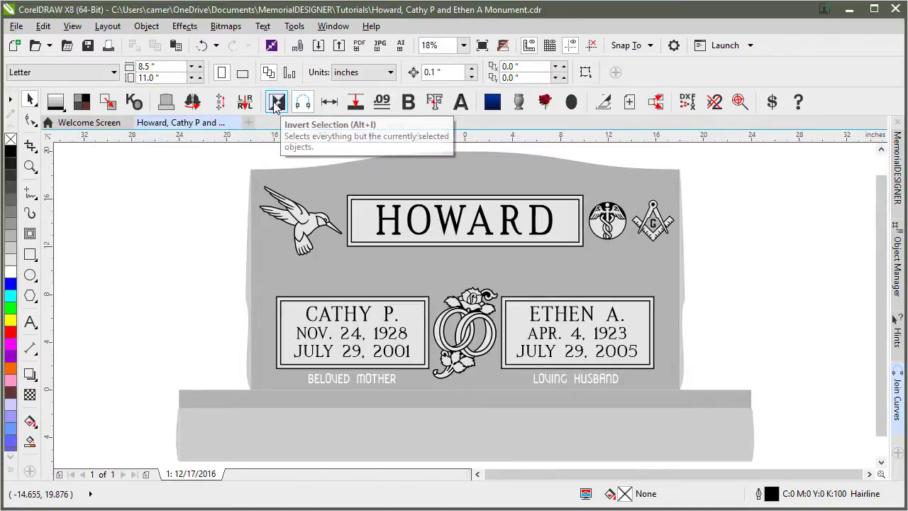